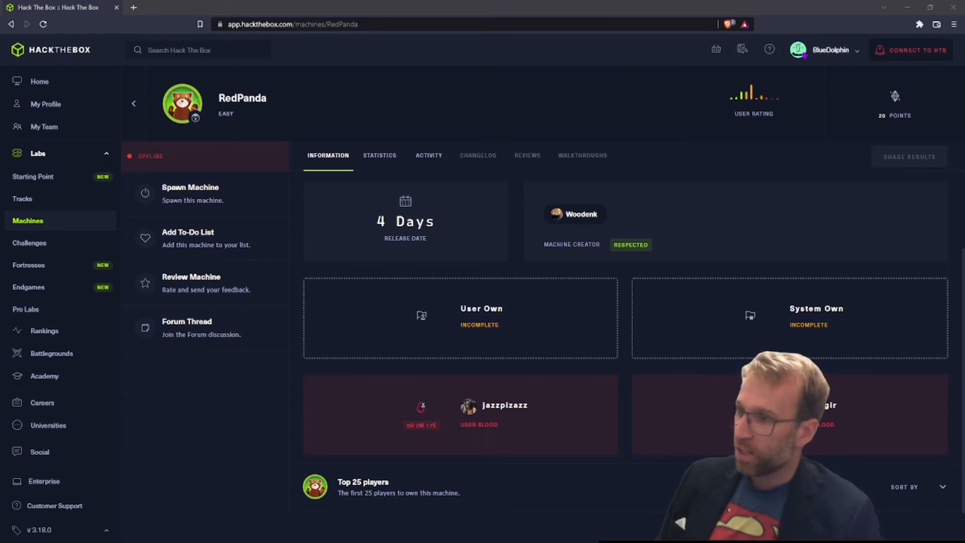
Step: Switch the RedPanda machine page to its Statistics tab to show the Machine Matrix radar chart
click(379, 156)
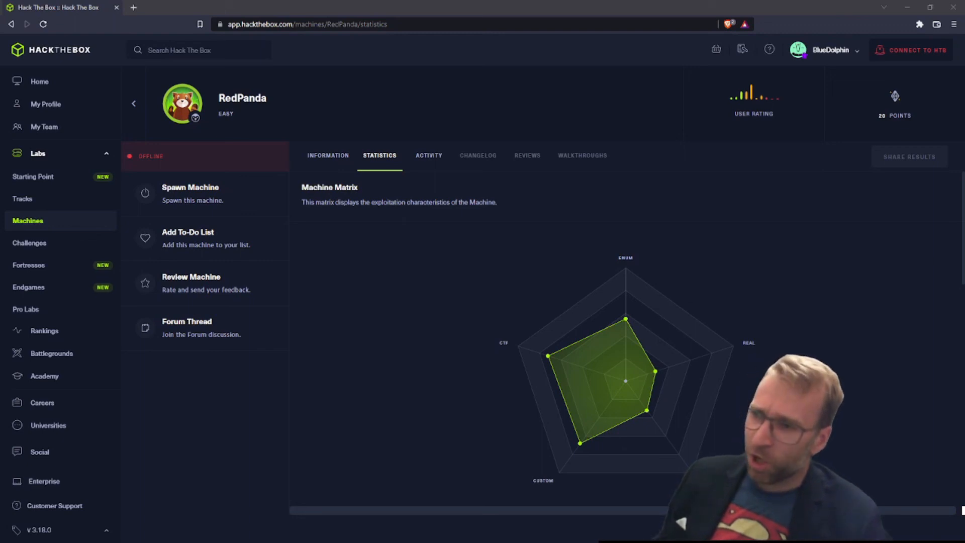